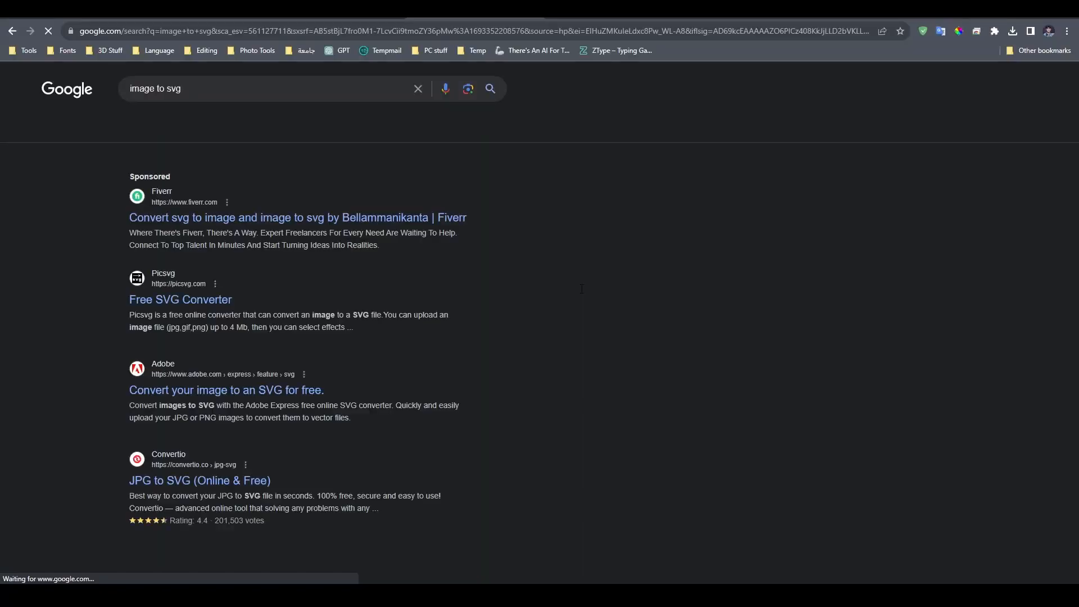
Open the Picsvg free SVG converter from the 'image to svg' Google results
{"action": "left_click", "coordinate": [180, 299]}
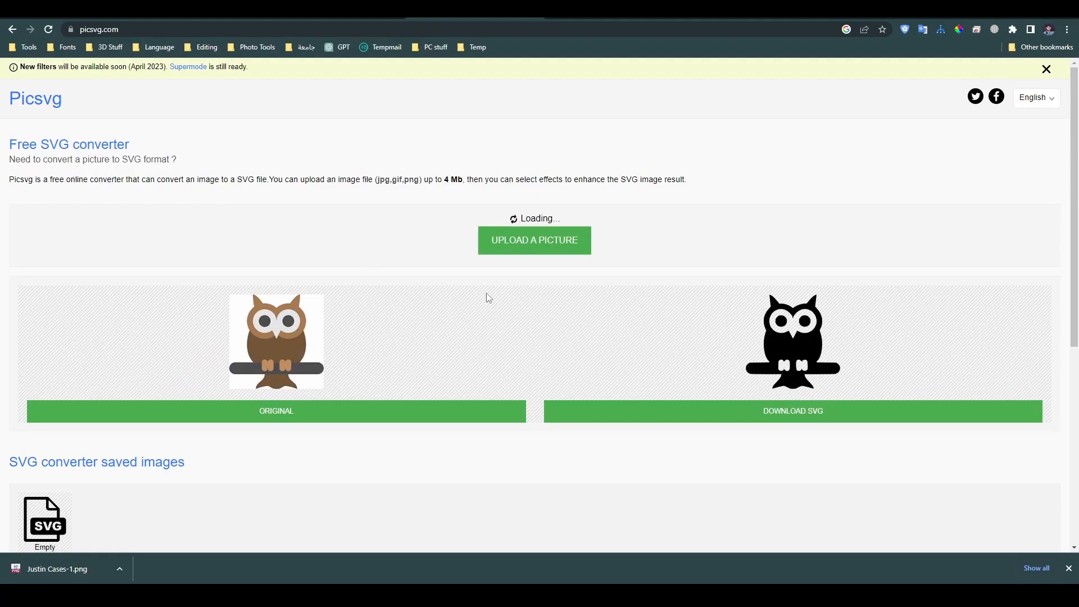